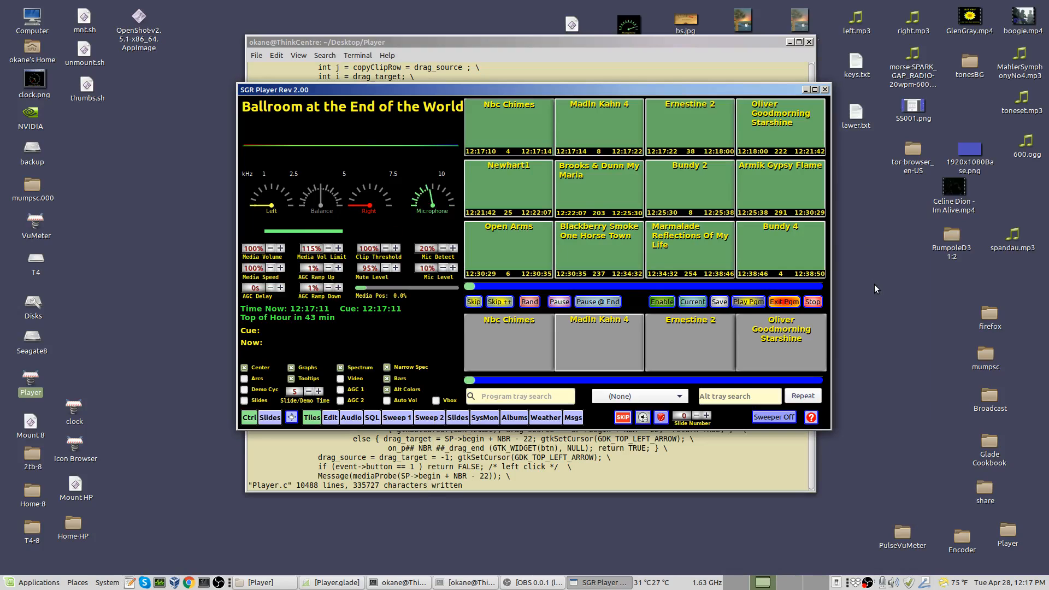
mouse_move(880, 286)
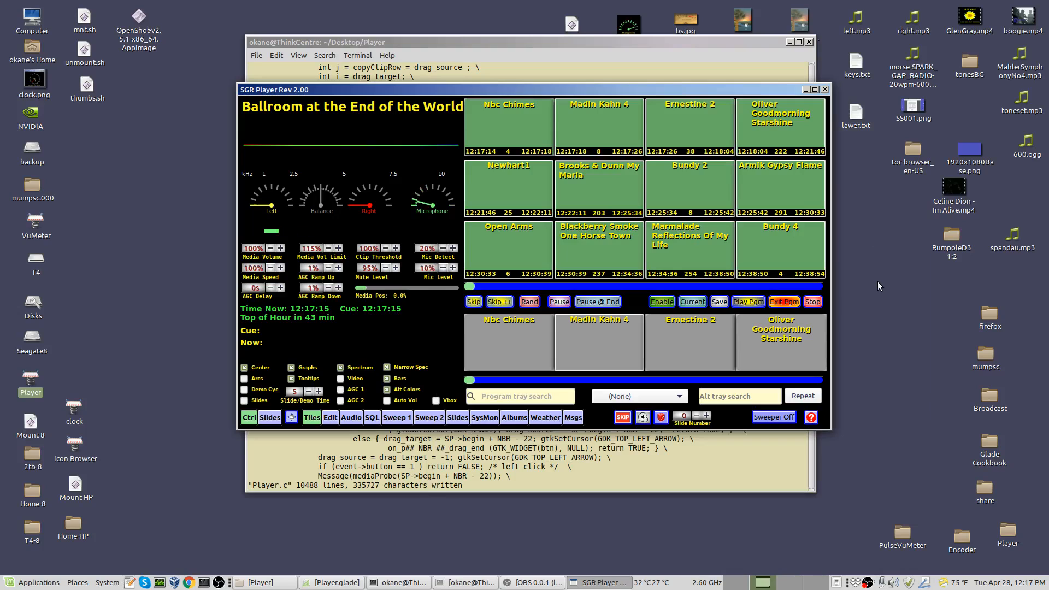
mouse_move(869, 286)
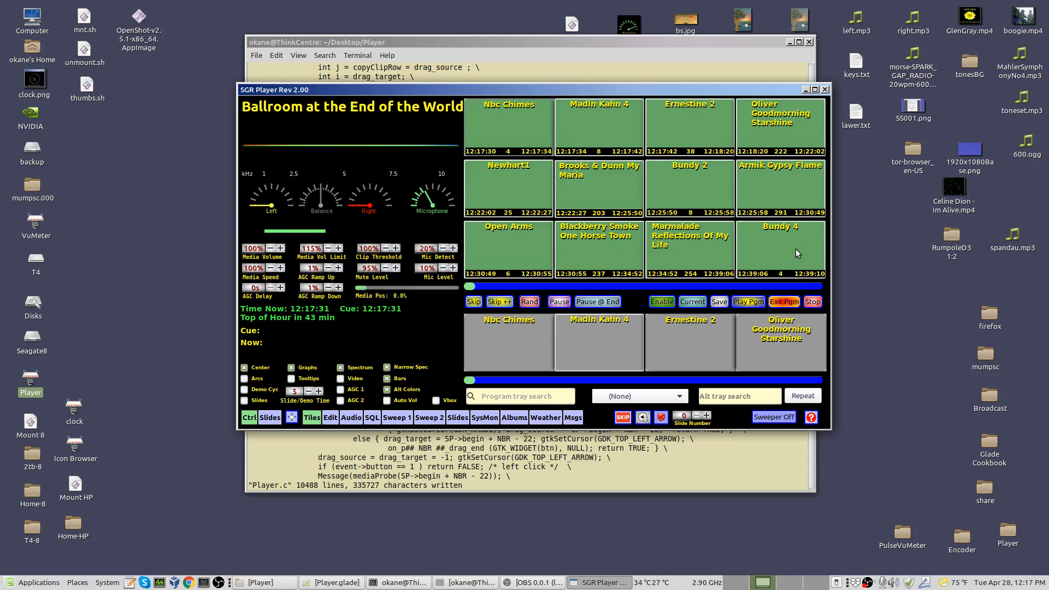
mouse_move(872, 212)
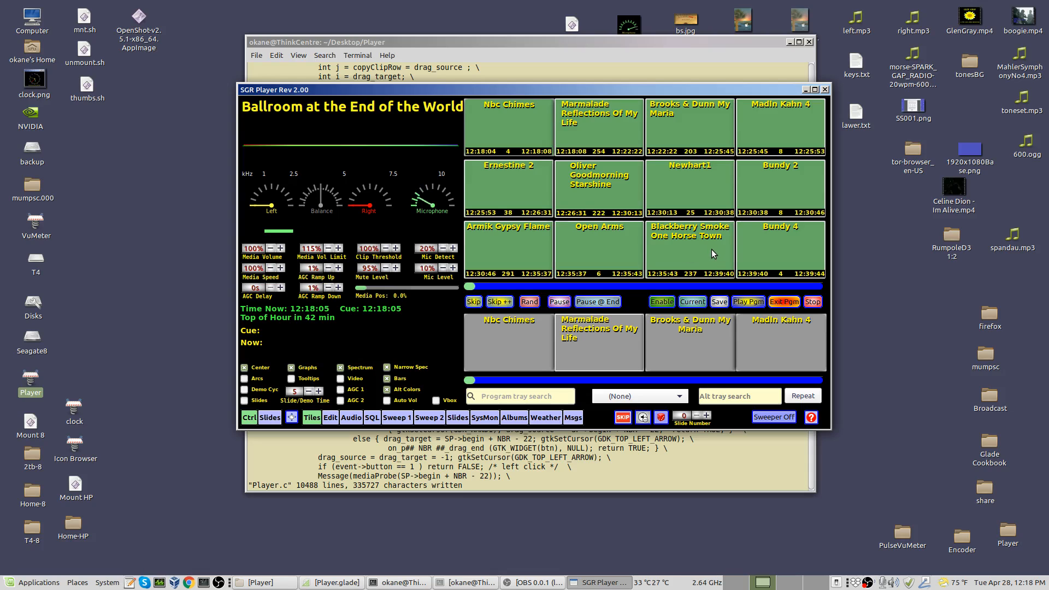
mouse_move(712, 253)
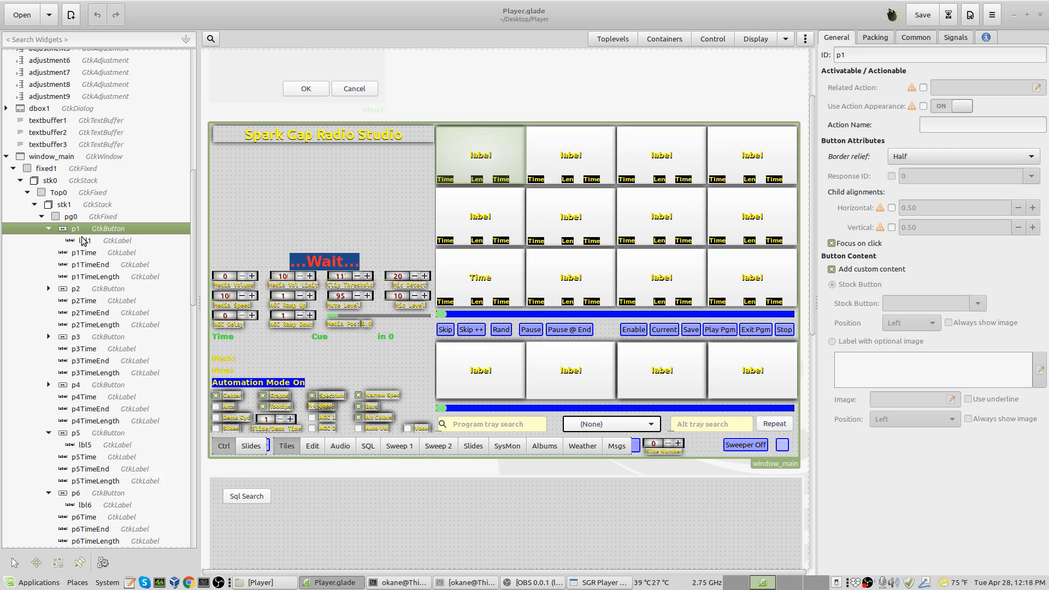
mouse_move(78, 288)
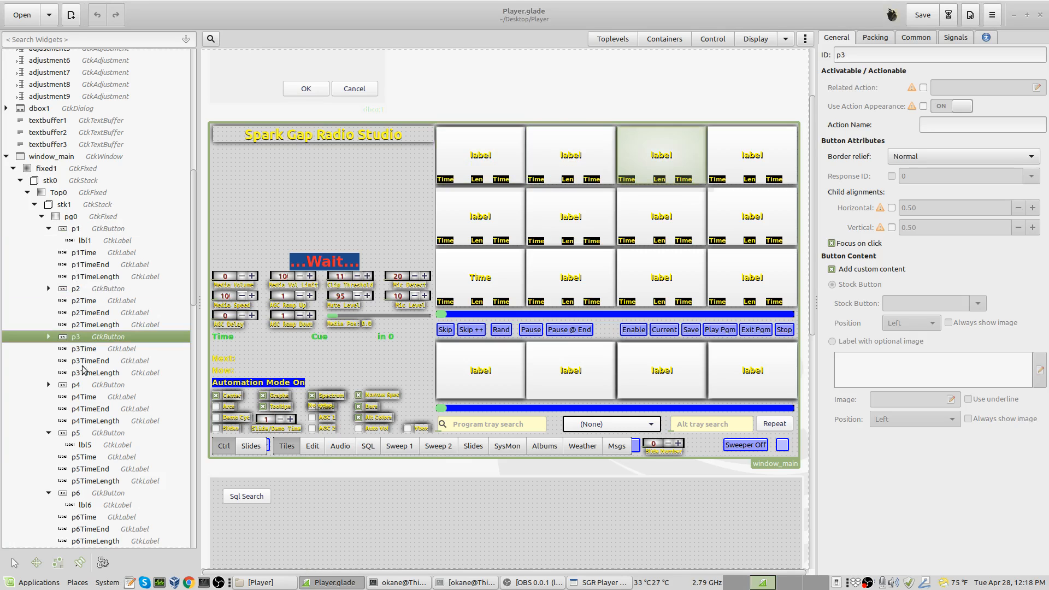
Select the p5 tile button in Glade's widget tree to show its General properties and ID
click(76, 432)
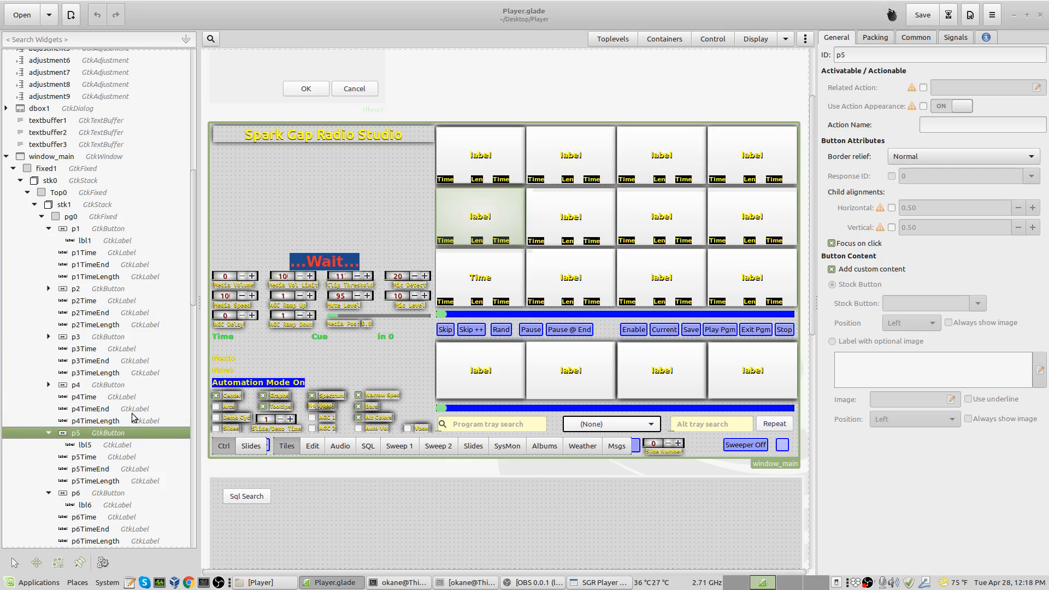
mouse_move(593, 247)
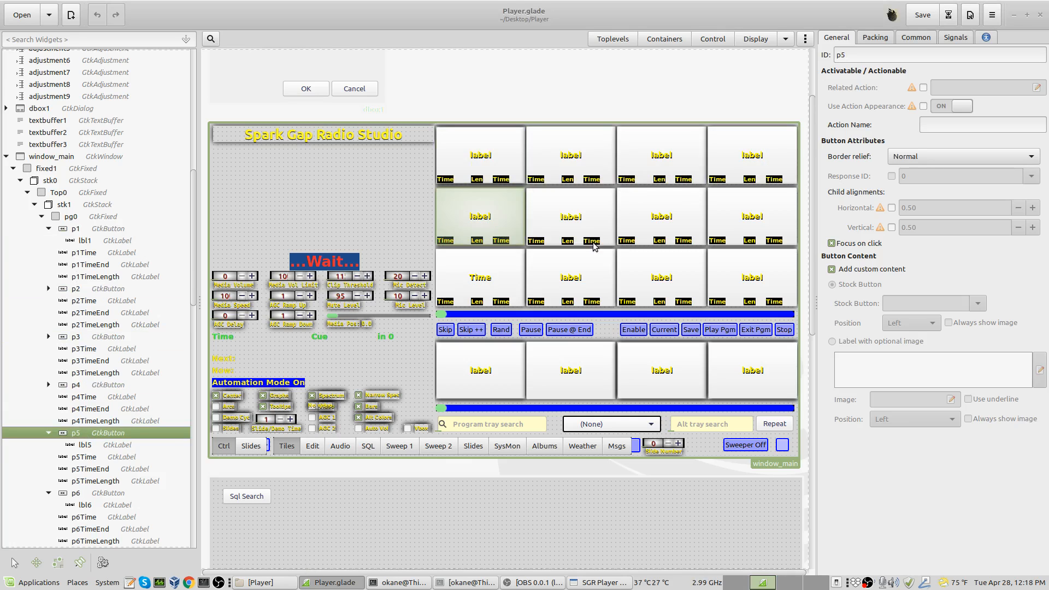
mouse_move(817, 168)
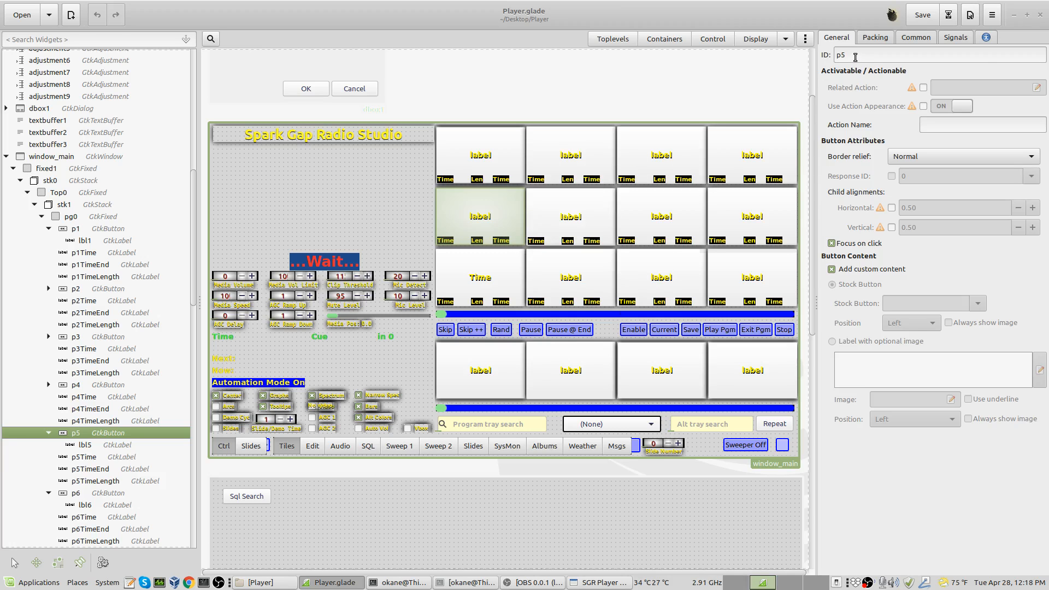
mouse_move(842, 55)
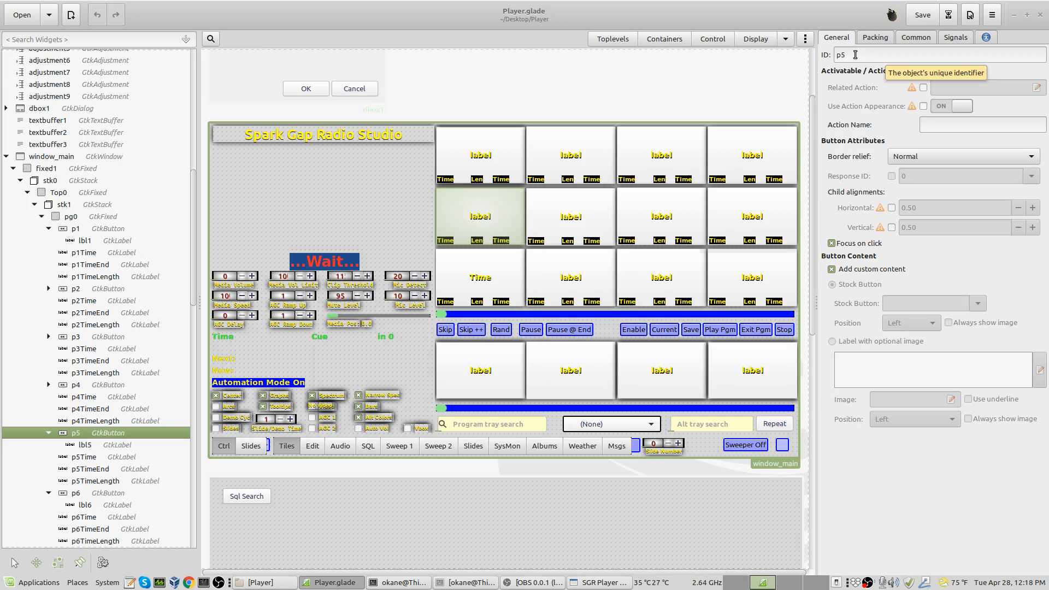
mouse_move(959, 44)
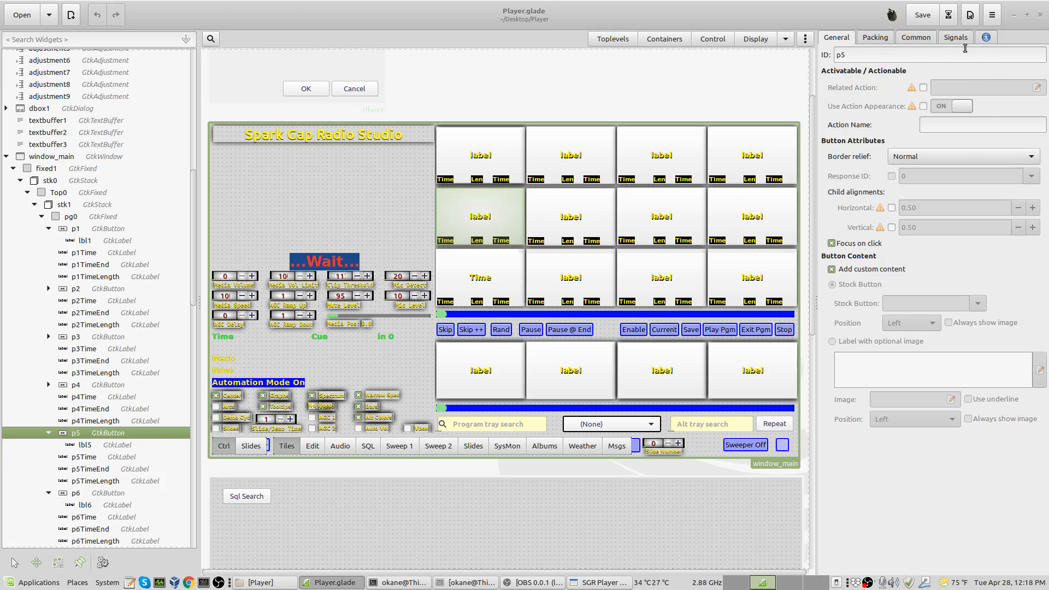
Show p5's signal handlers, scrolling past on_p5_clicked, button-press, drag and scroll handlers
click(955, 38)
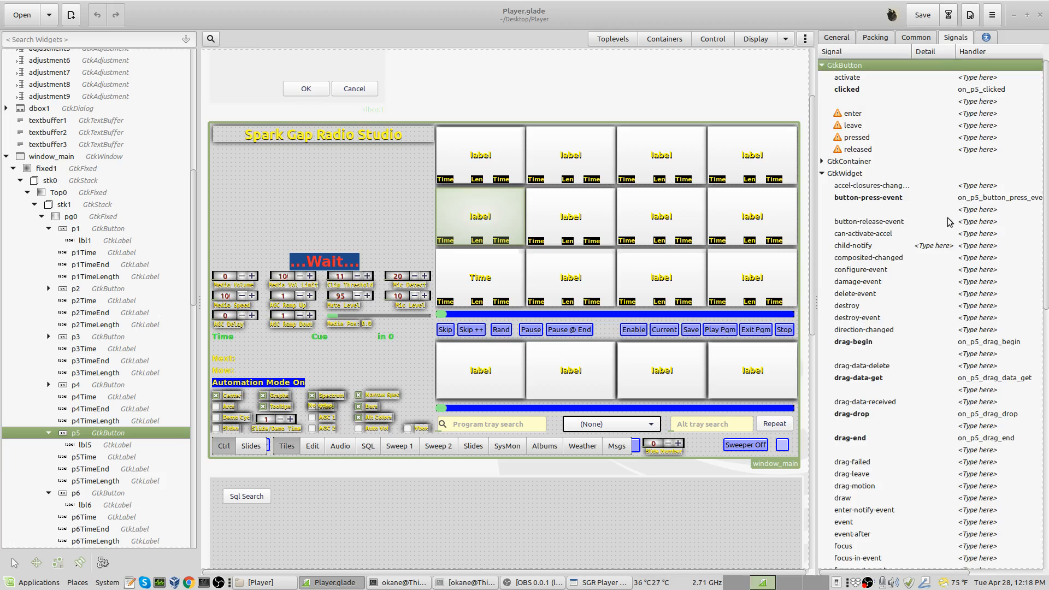
mouse_move(920, 208)
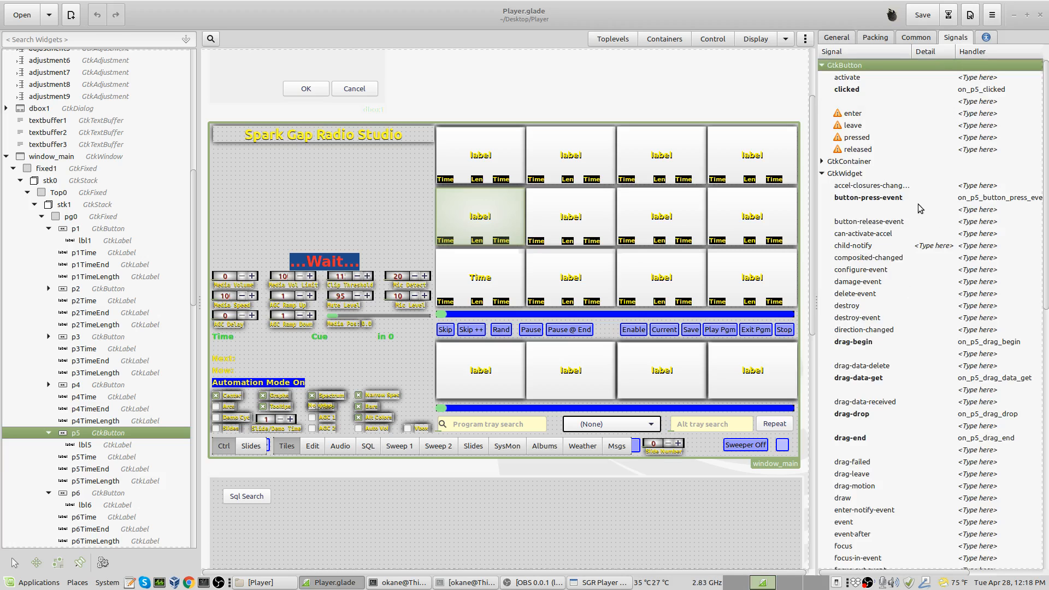
mouse_move(870, 387)
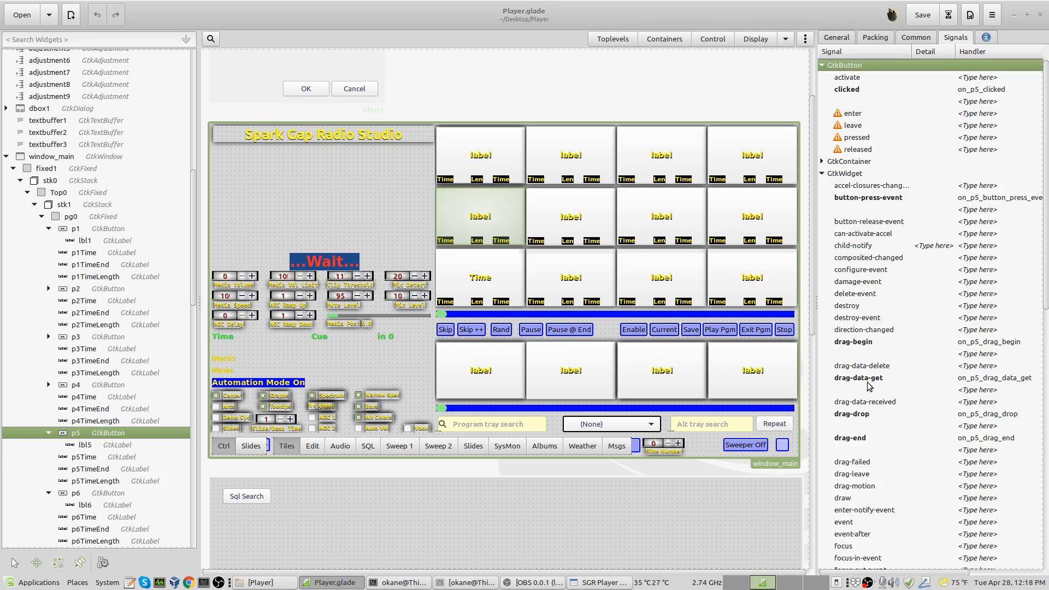
mouse_move(908, 433)
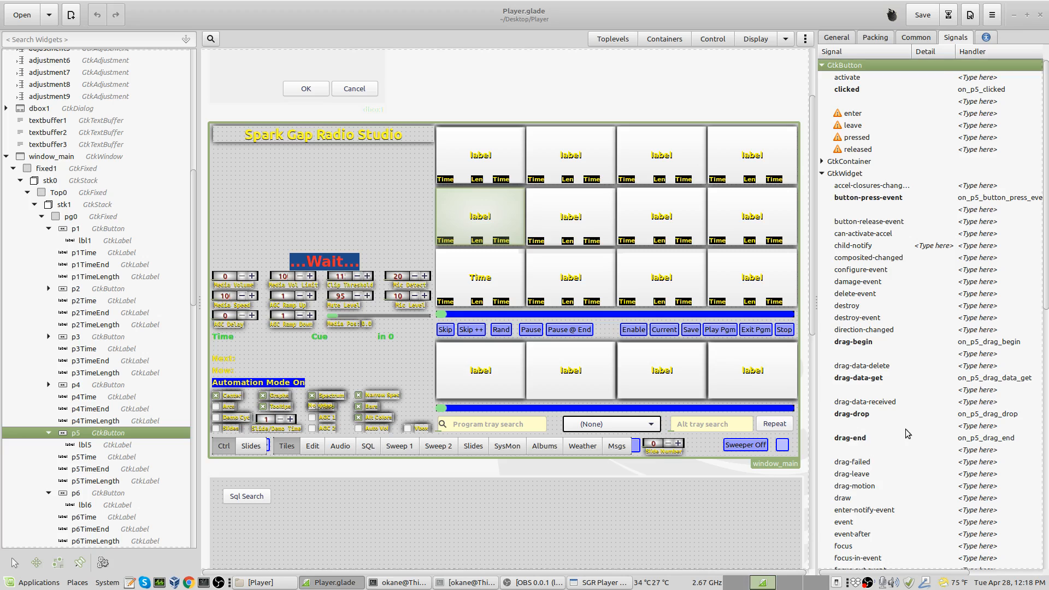
scroll(down, 3)
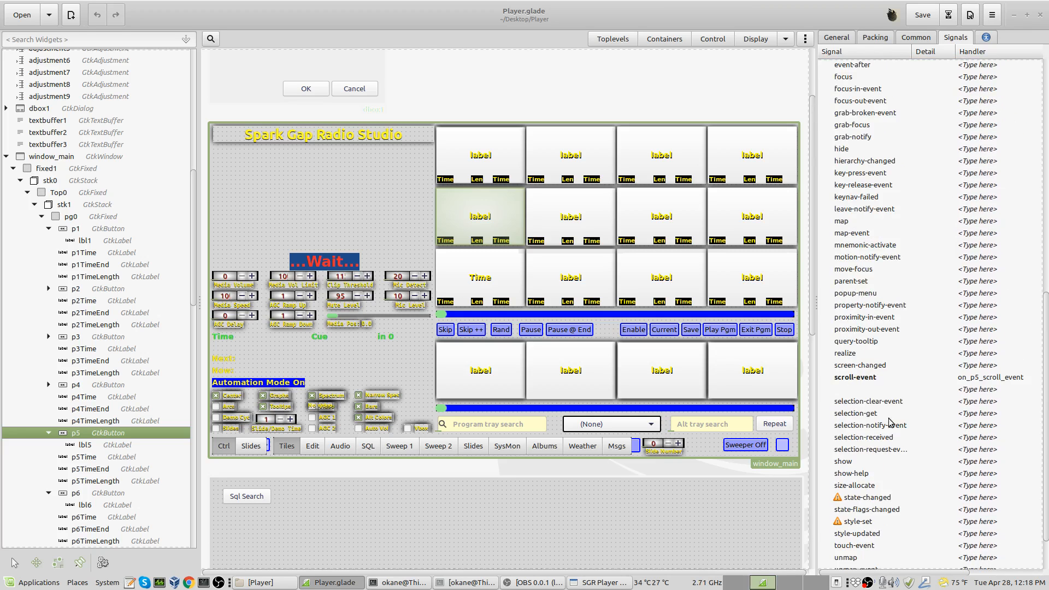
scroll(down, 3)
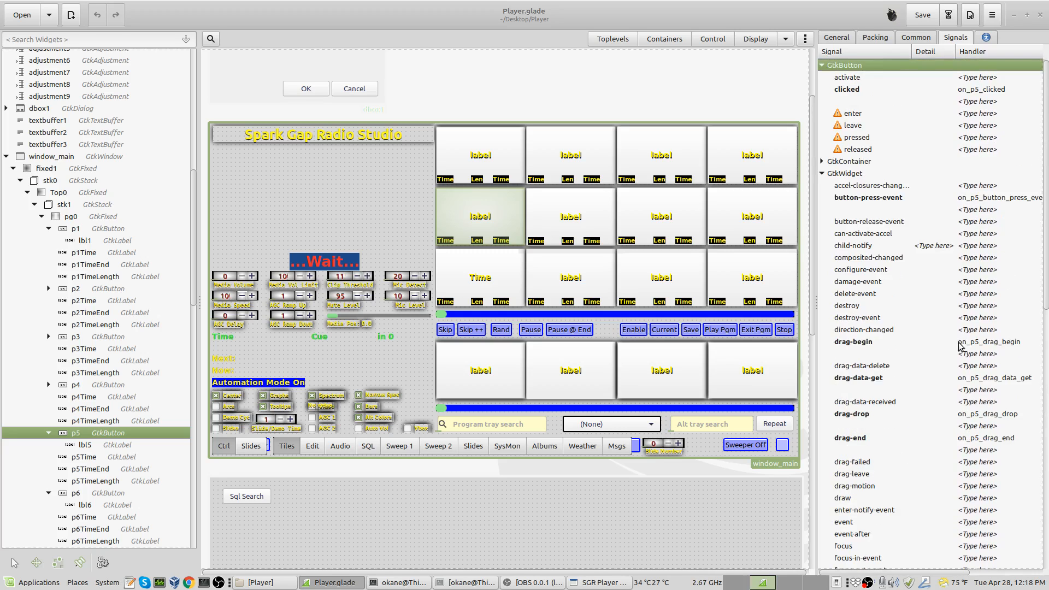
mouse_move(641, 245)
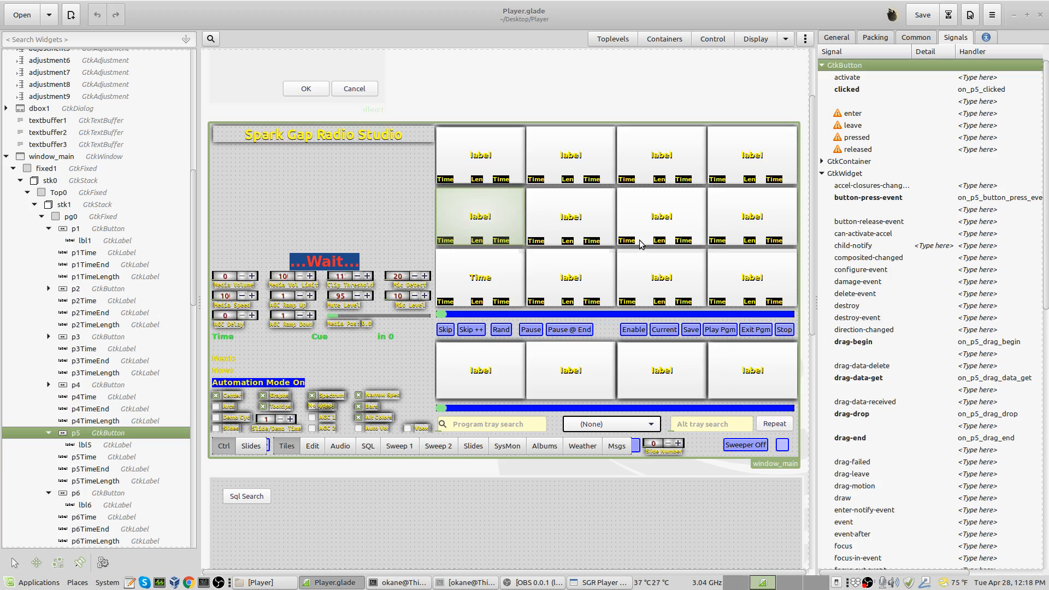
mouse_move(629, 243)
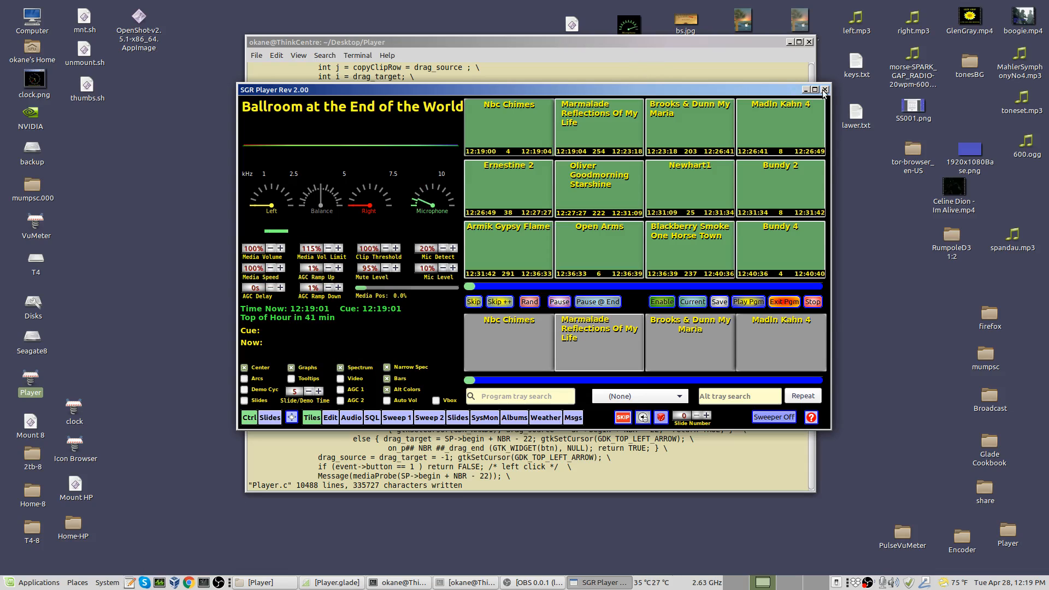
Close the SGR Player window, revealing Player.c's P_BUTTON_PRESS macro in the terminal editor
click(825, 89)
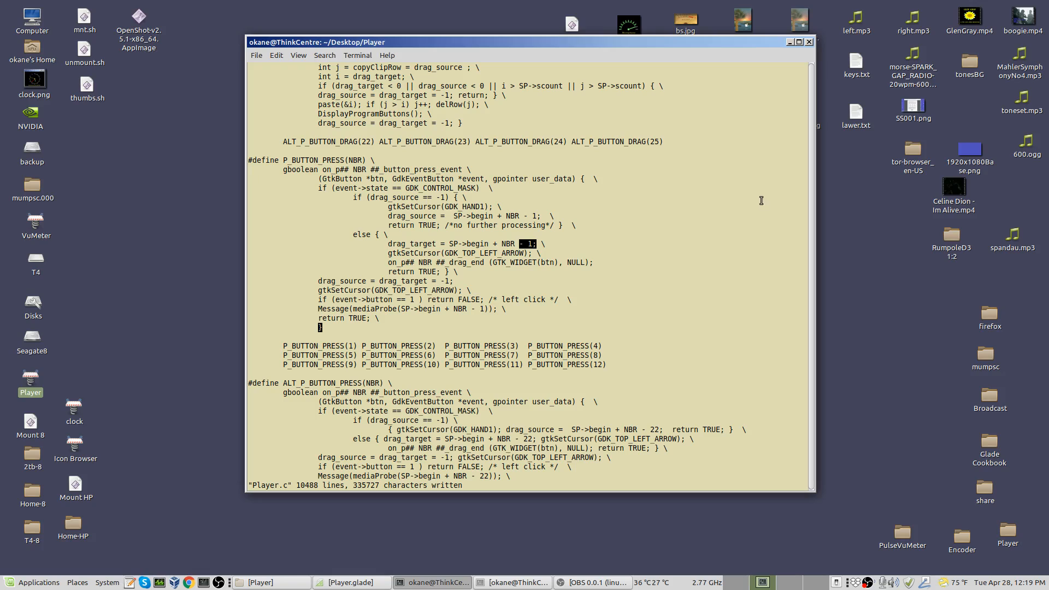
mouse_move(807, 242)
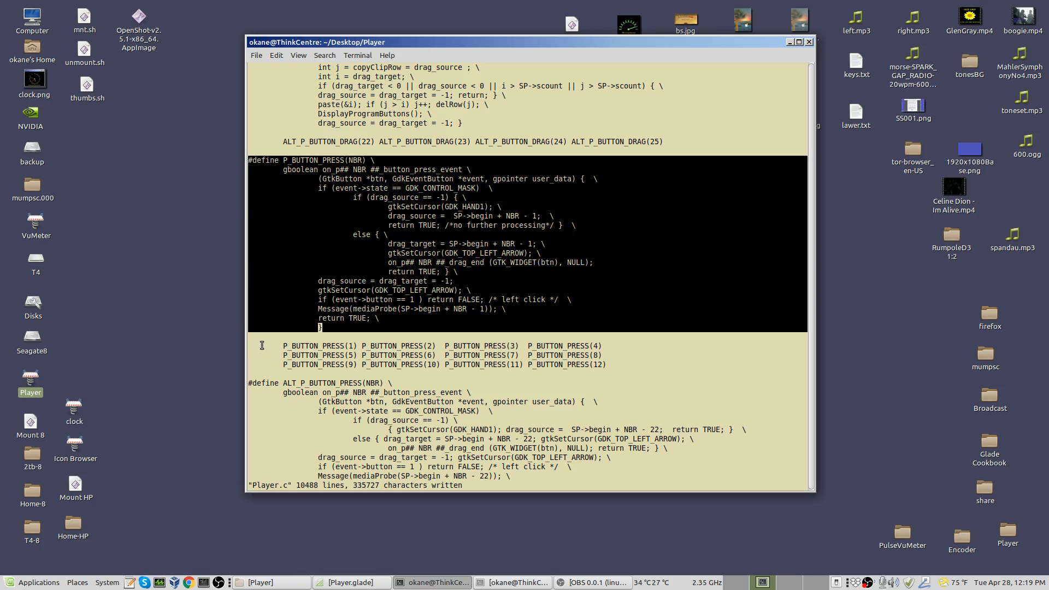
Navigate vi to the #define P_BUTTON_PRESS block and its (1) through (12) expansion calls
double_click(314, 345)
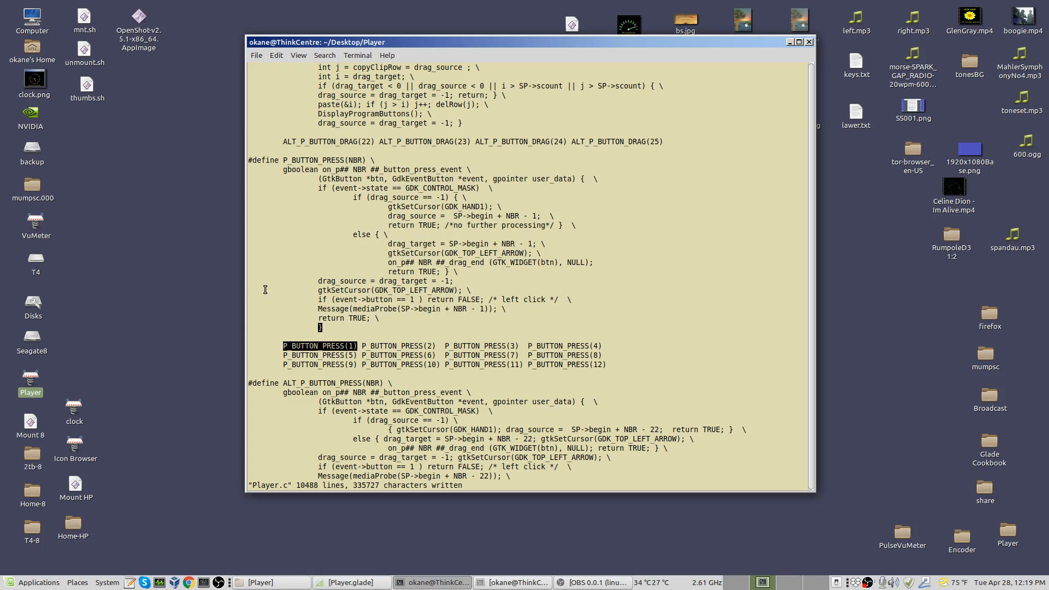
mouse_move(362, 325)
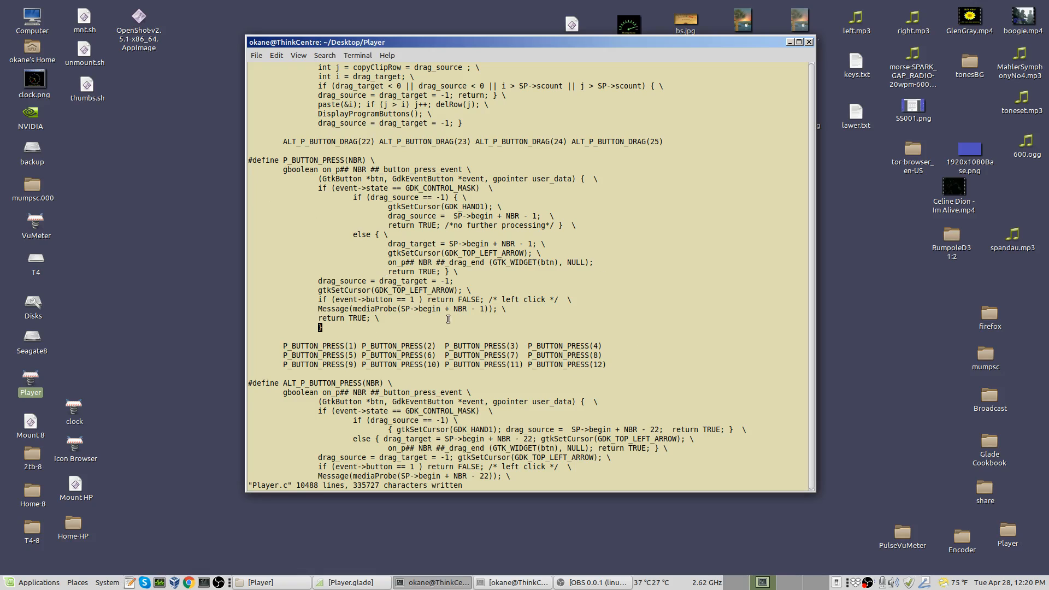
mouse_move(429, 340)
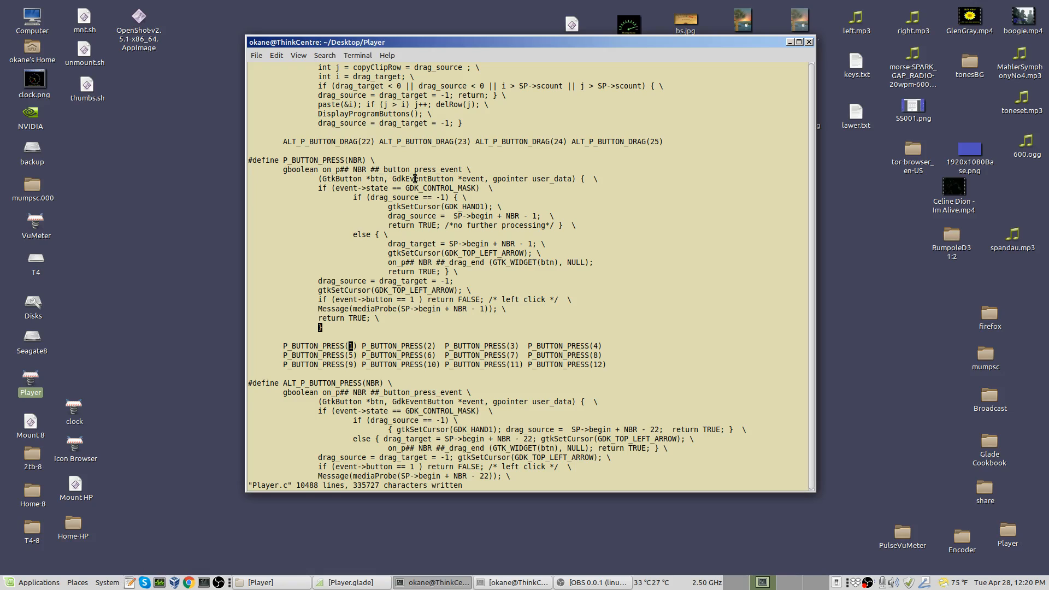
mouse_move(378, 178)
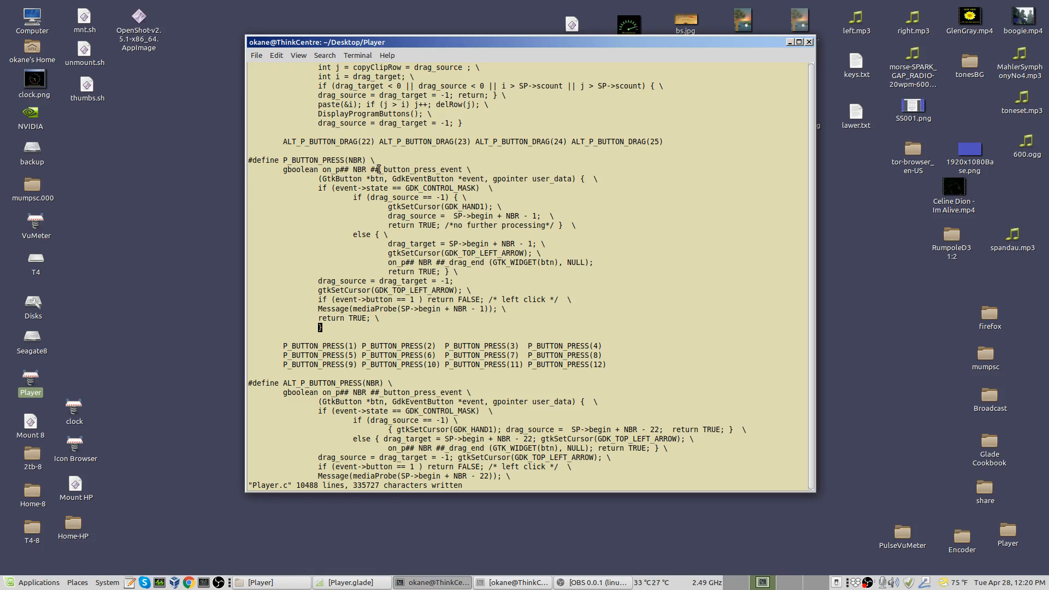
double_click(360, 169)
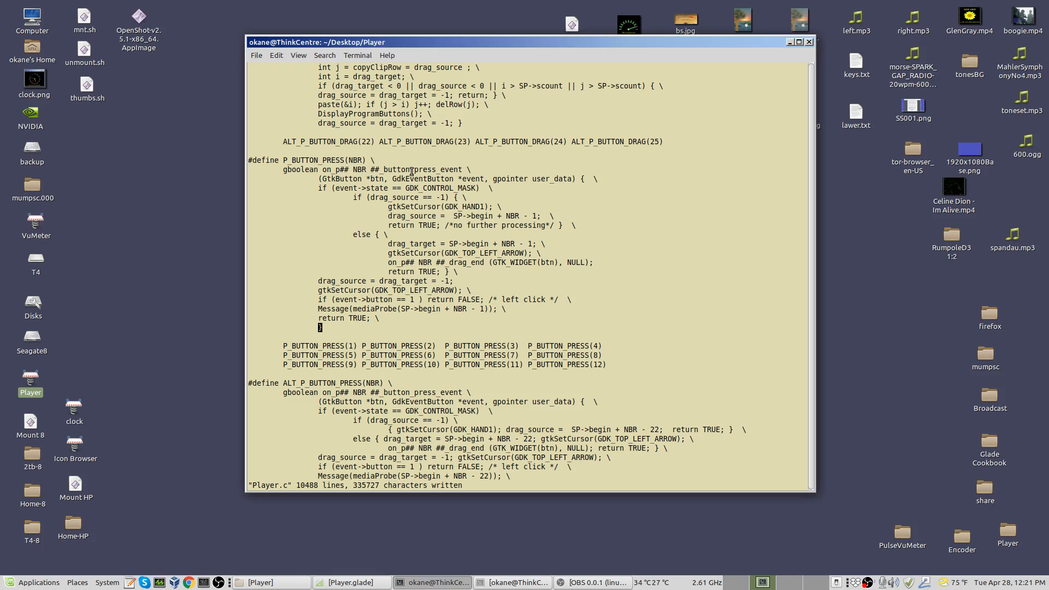
mouse_move(408, 202)
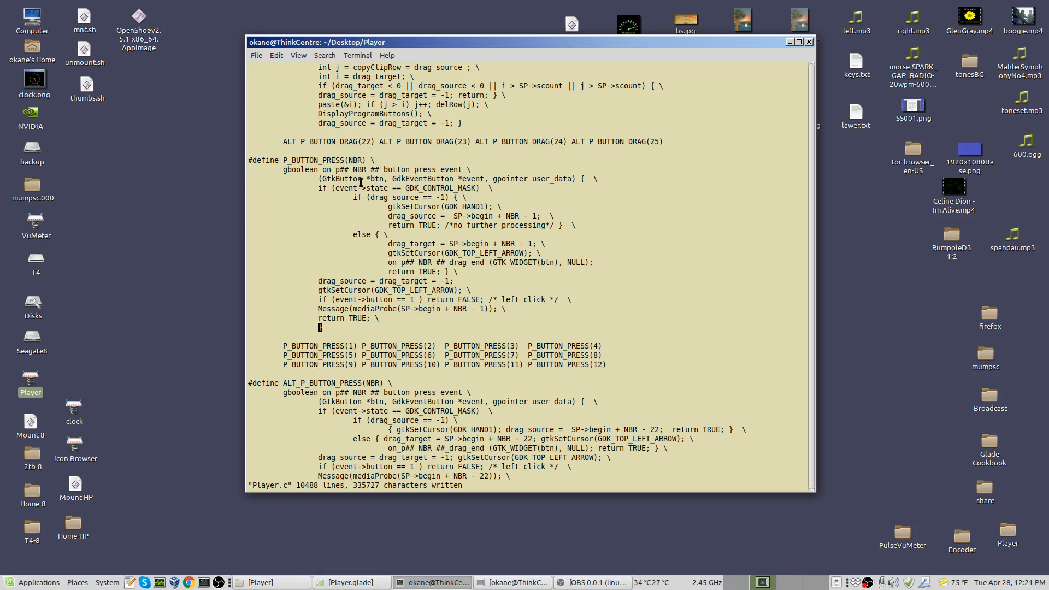
mouse_move(593, 198)
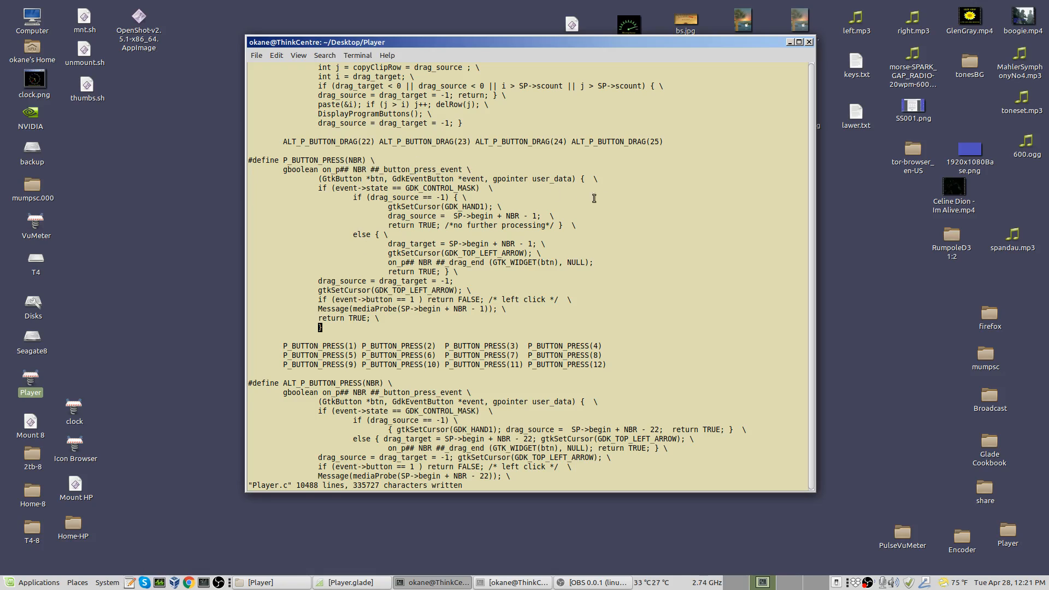
mouse_move(617, 202)
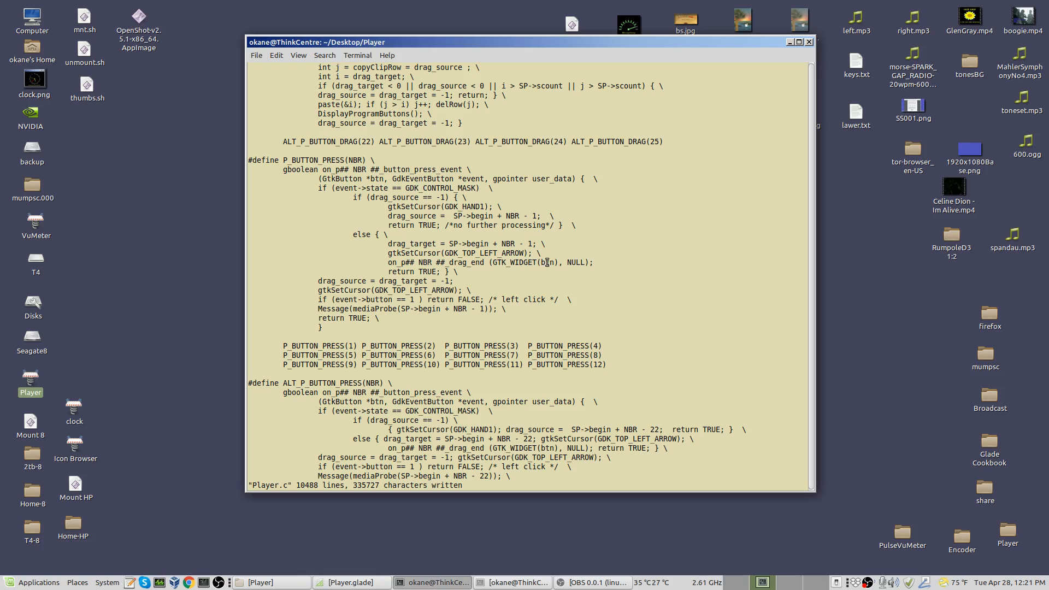
double_click(508, 299)
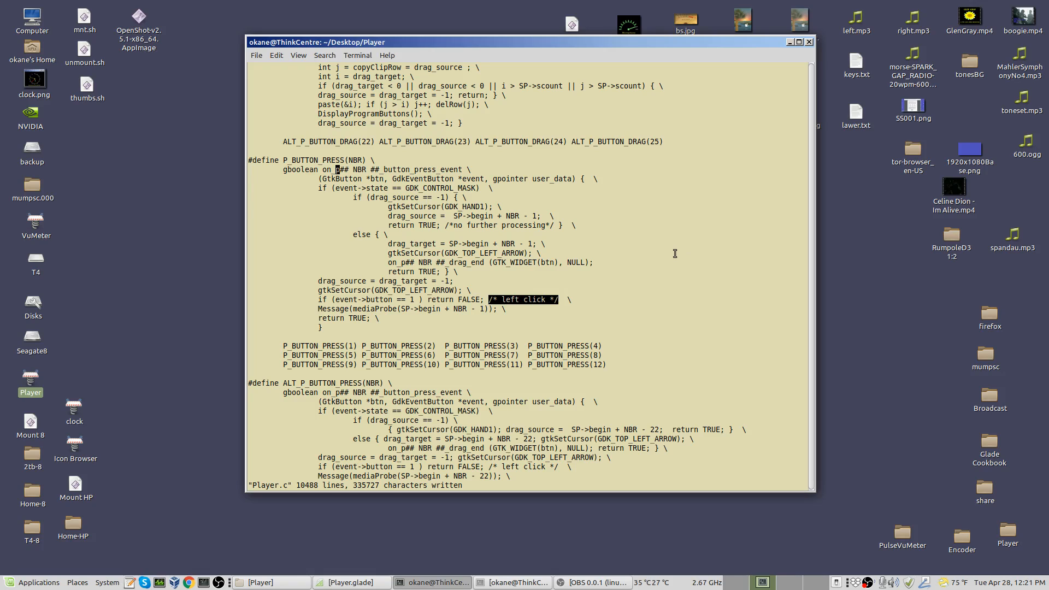
mouse_move(674, 253)
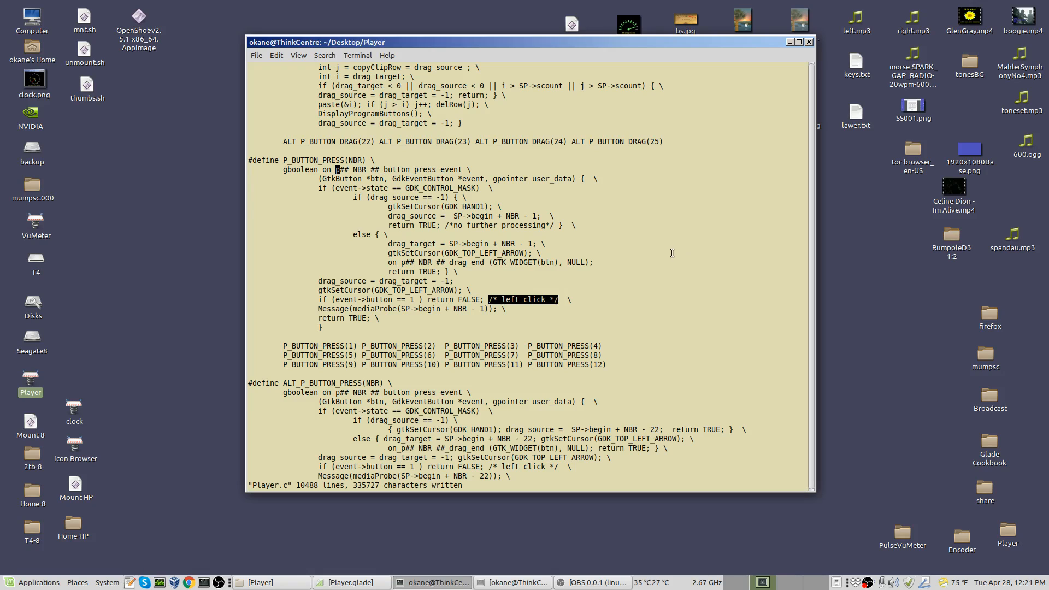
mouse_move(669, 253)
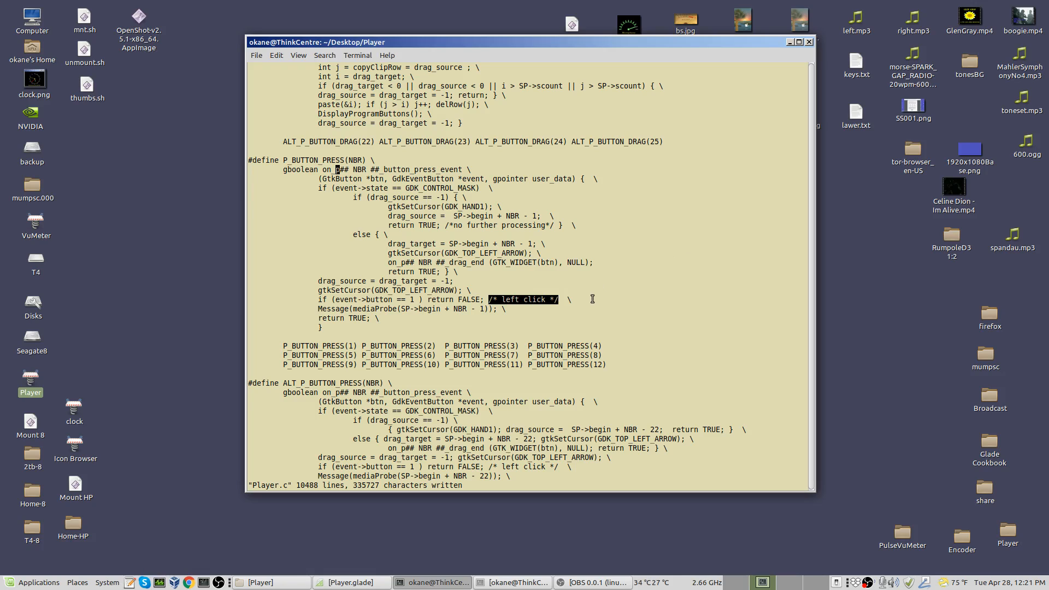
click(593, 298)
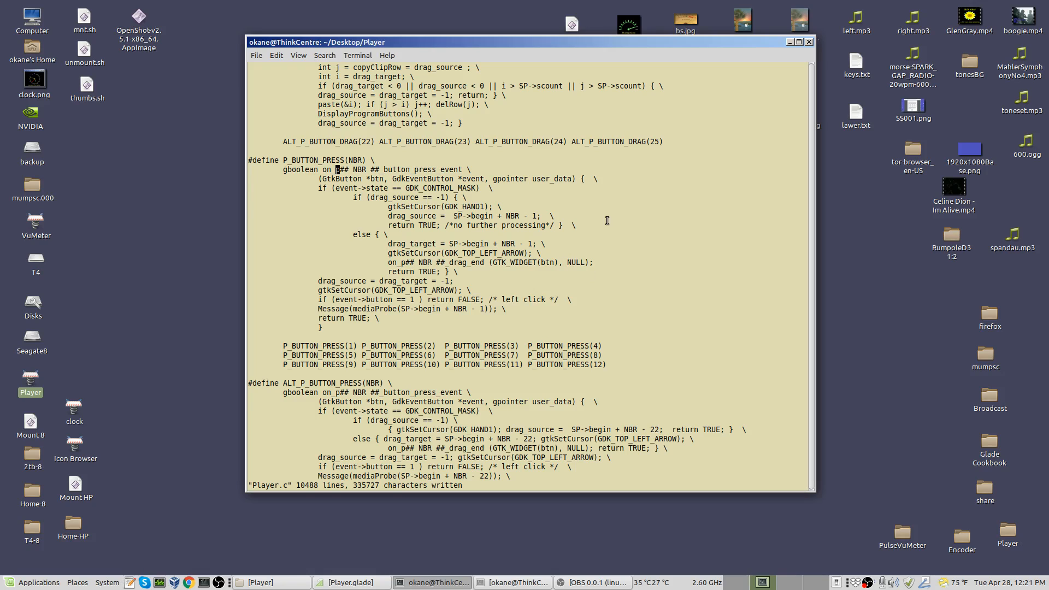
mouse_move(348, 177)
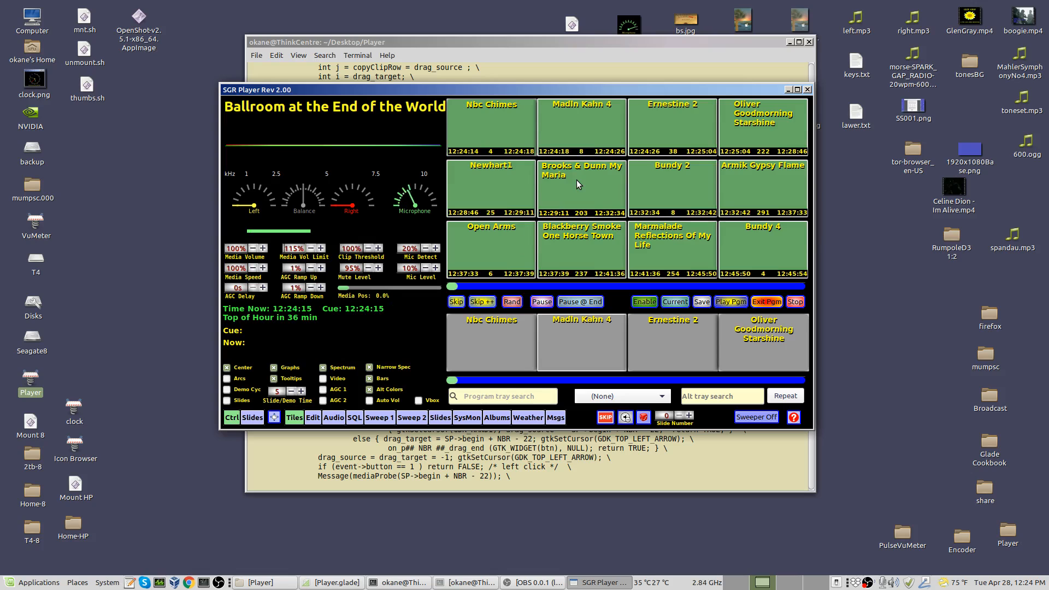
Show the media probe details for the Brooks & Dunn - My Maria tile and dismiss the dialog
right_click(581, 187)
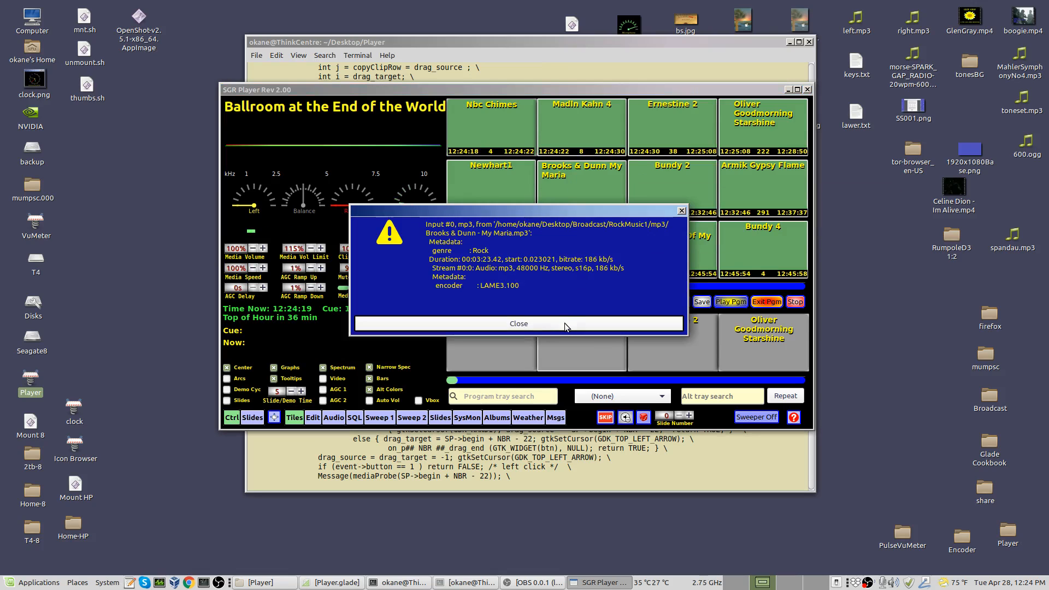
click(518, 323)
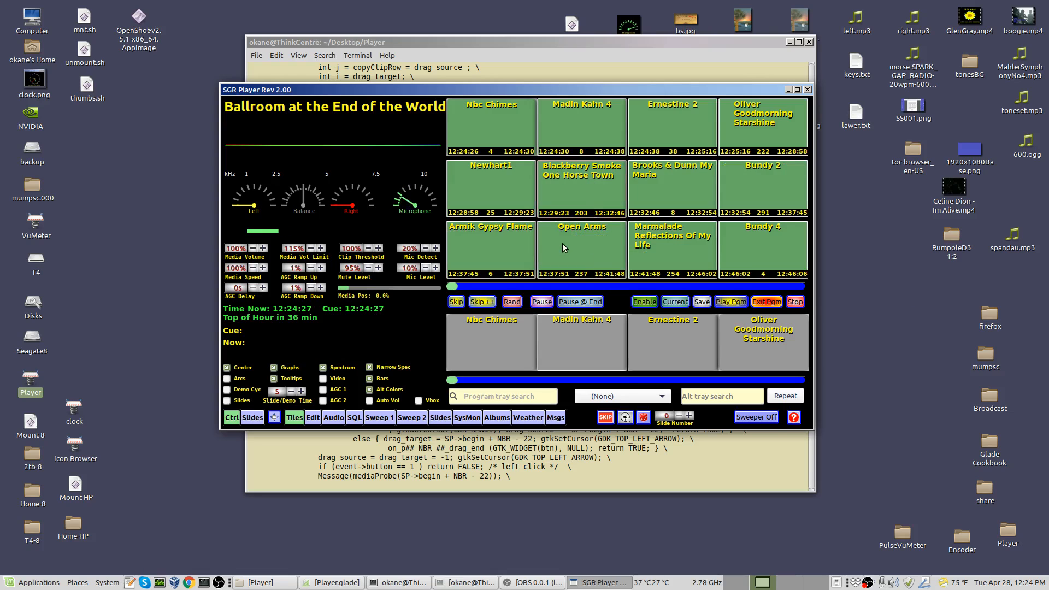
mouse_move(592, 245)
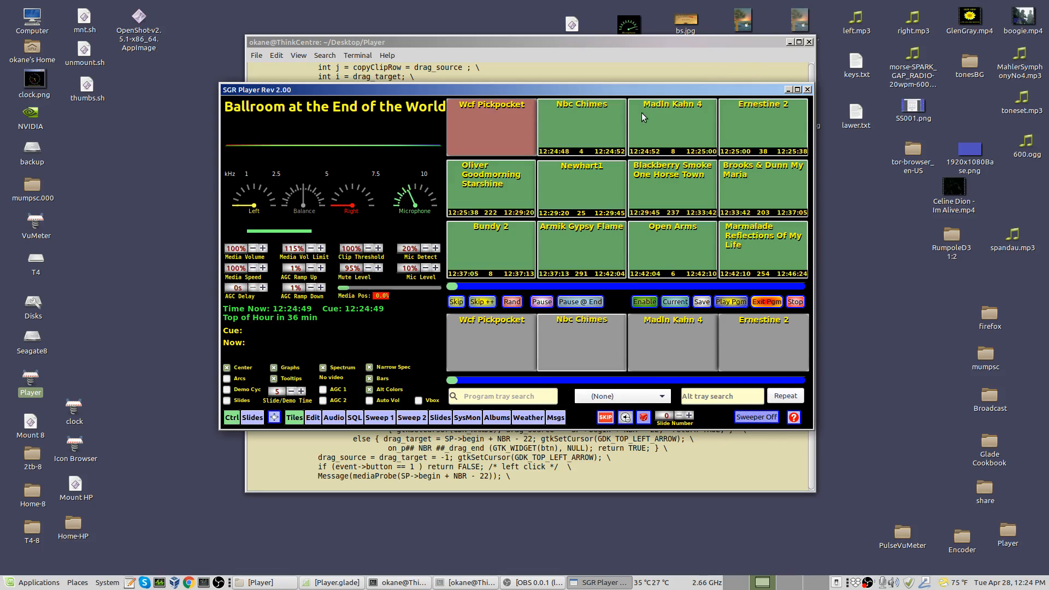
mouse_move(583, 93)
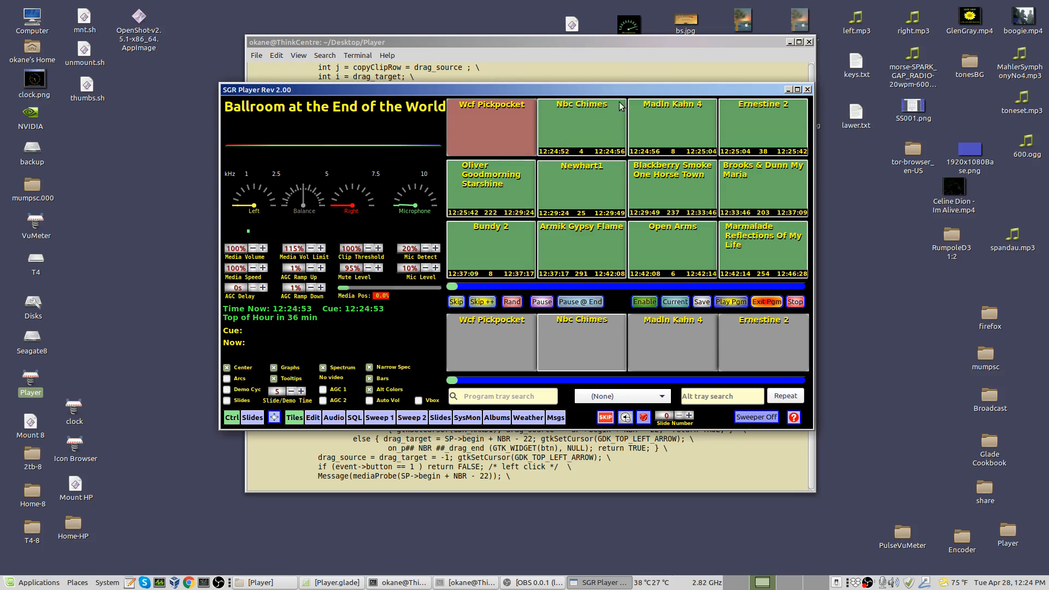
mouse_move(810, 94)
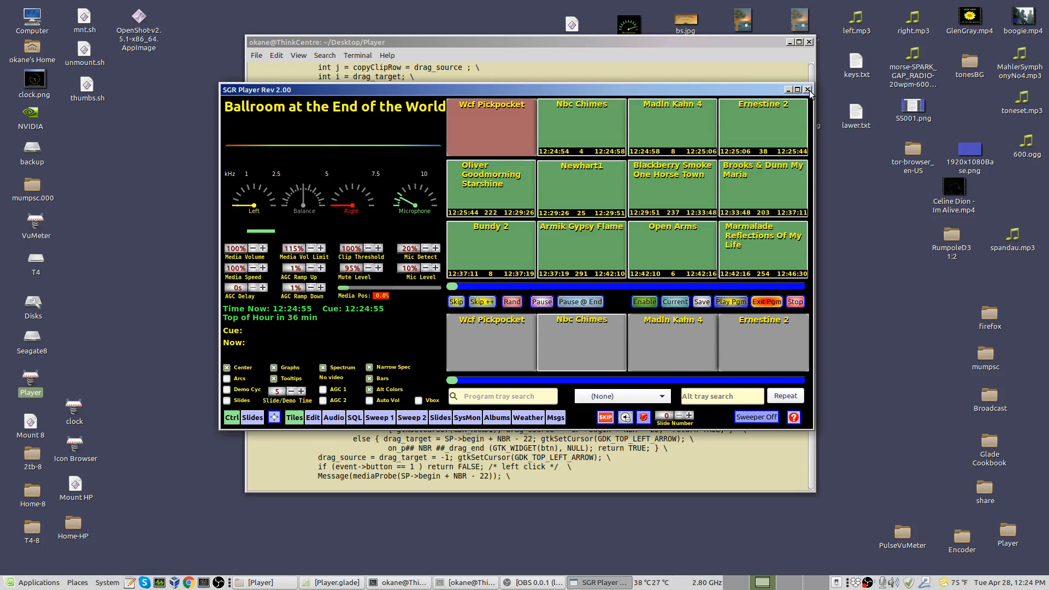
Close SGR Player so vi again shows Player.c at the P_BUTTON_PRESS macro
click(807, 89)
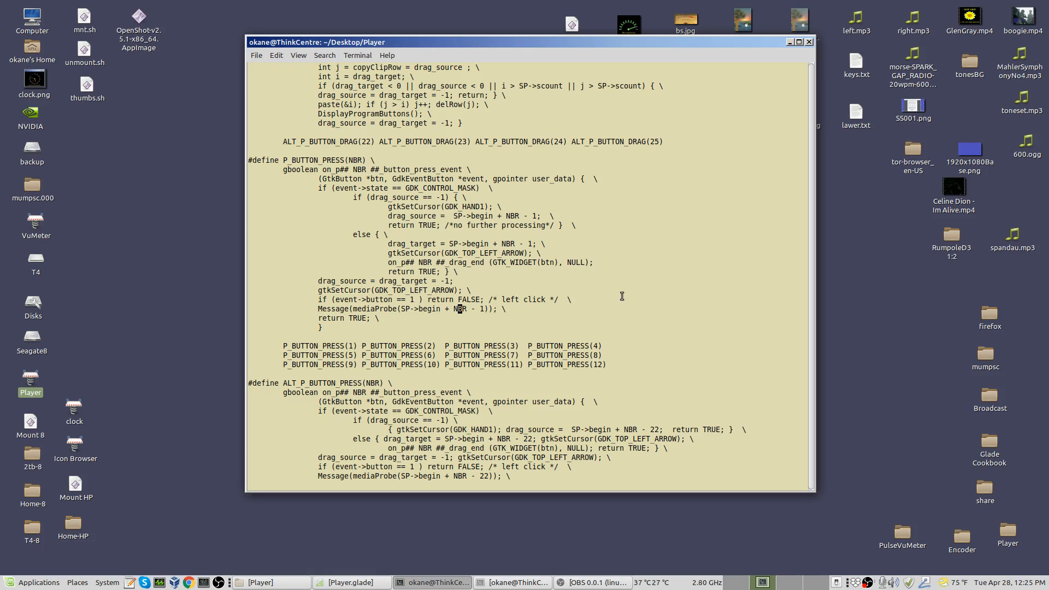
mouse_move(605, 289)
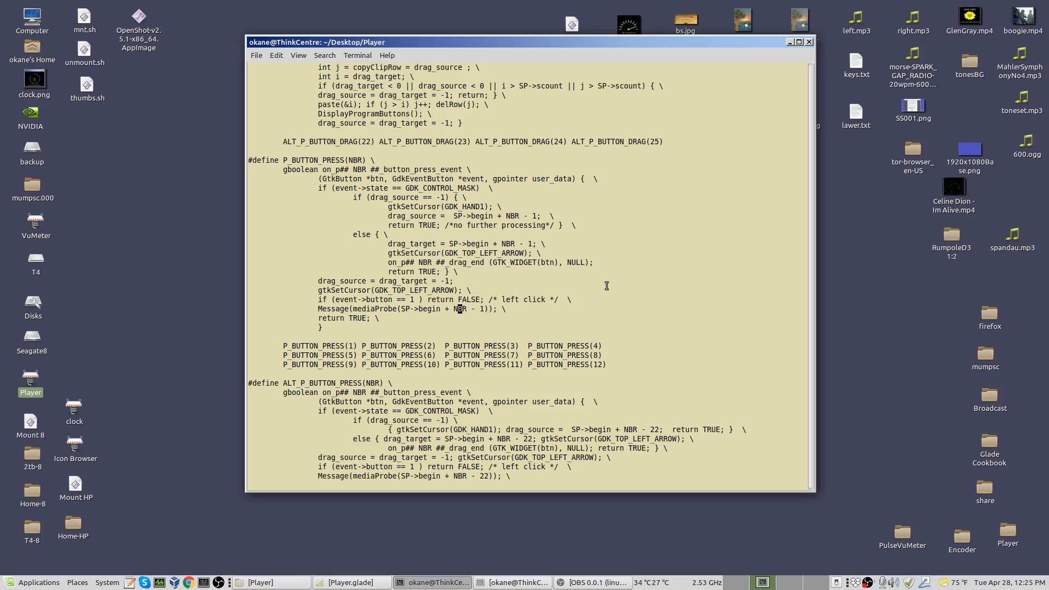
mouse_move(602, 284)
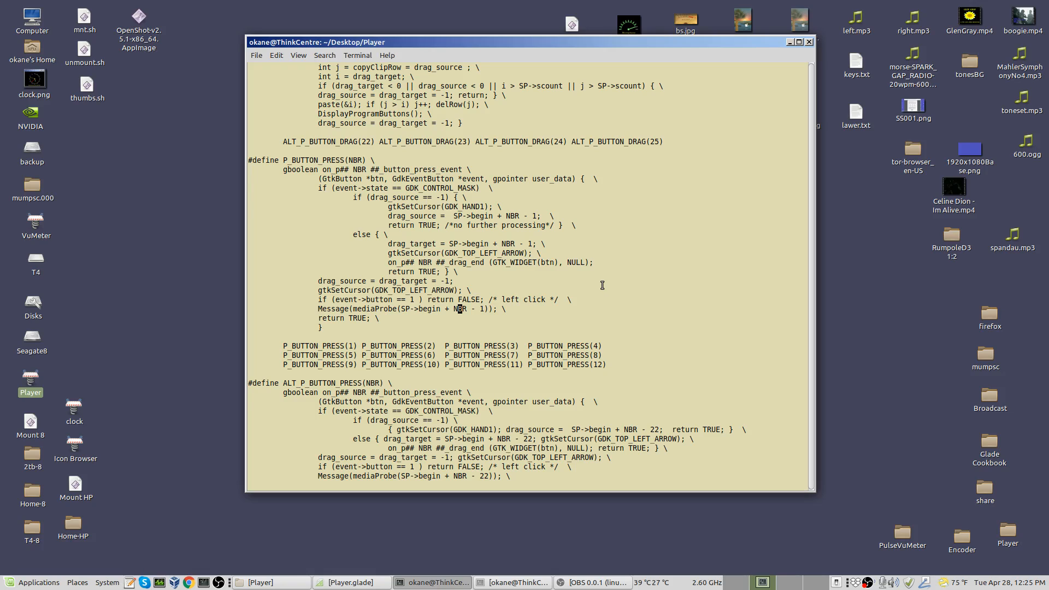